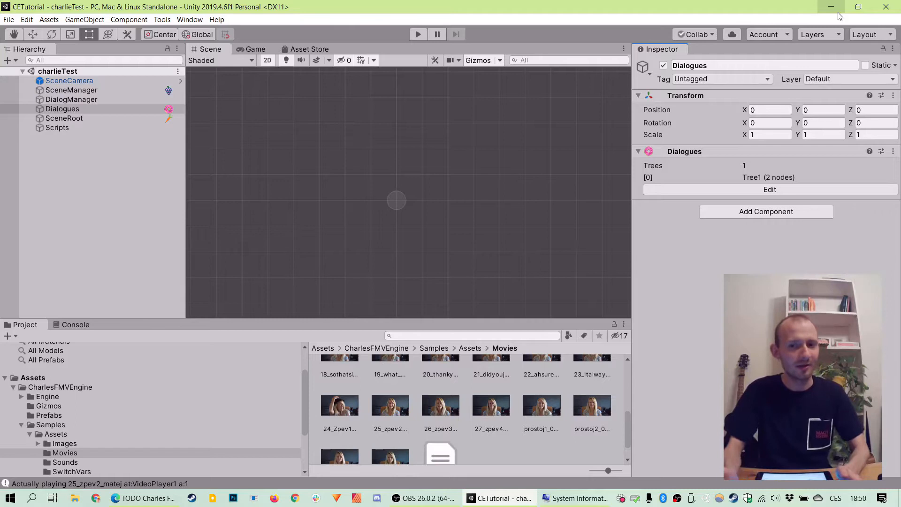
Open the Dialog Editor on Tree1 showing the Start node and Video node.
{"action": "left_click", "coordinate": [770, 190]}
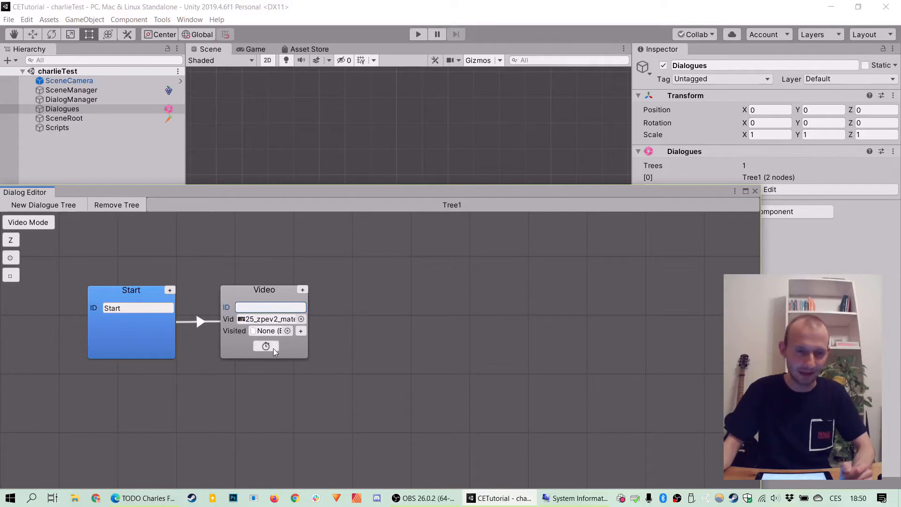
Add two movie time events to the Video node, each with a newly created listener script.
{"action": "left_click", "coordinate": [265, 345]}
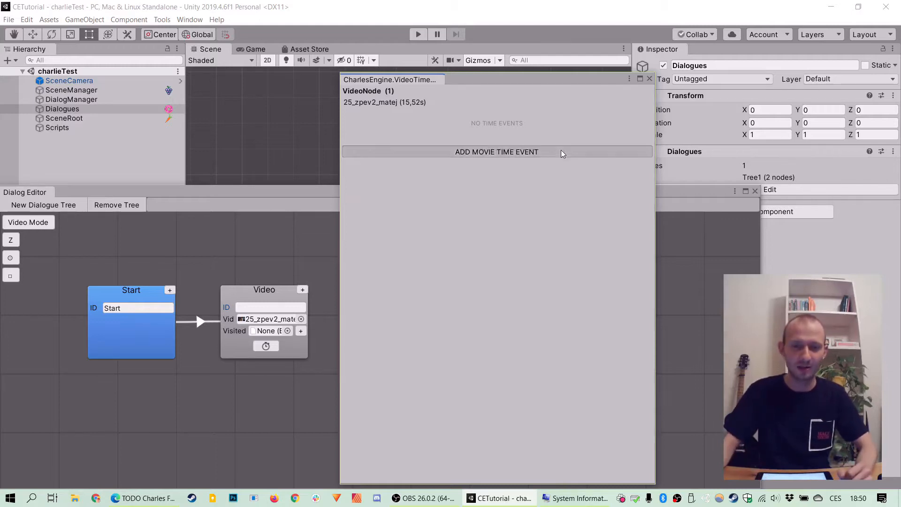
{"action": "left_click", "coordinate": [496, 152]}
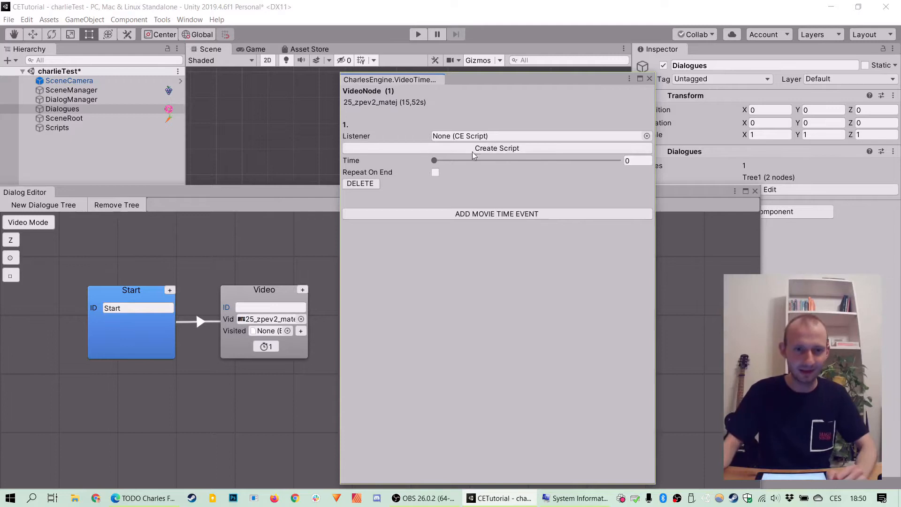
{"action": "left_click", "coordinate": [539, 136]}
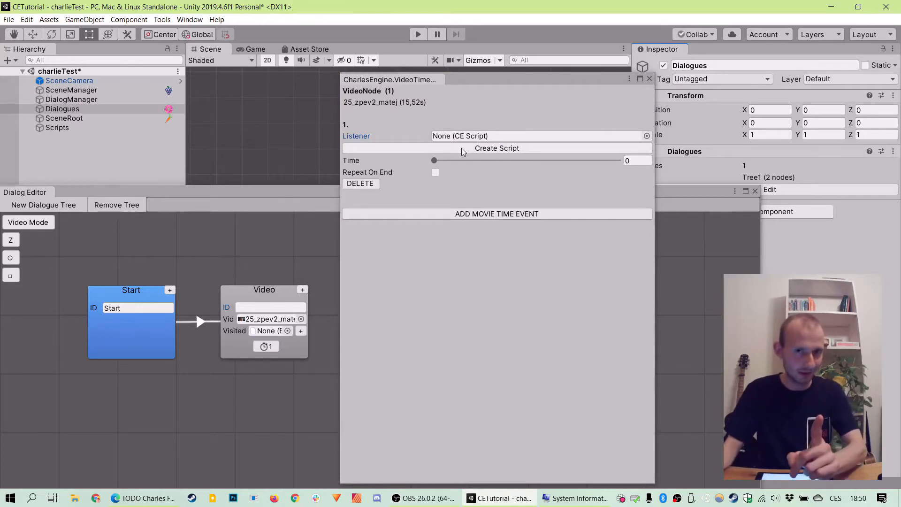
{"action": "mouse_move", "coordinate": [483, 168]}
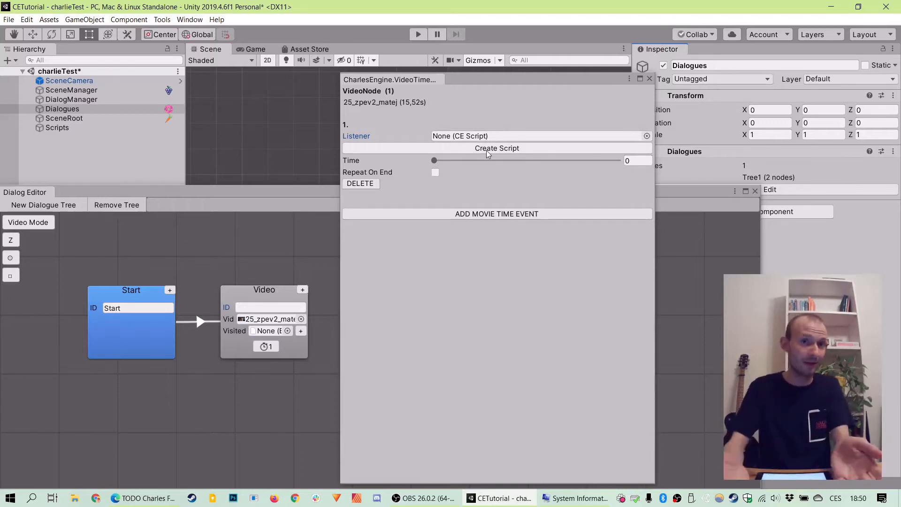
{"action": "left_click", "coordinate": [496, 148]}
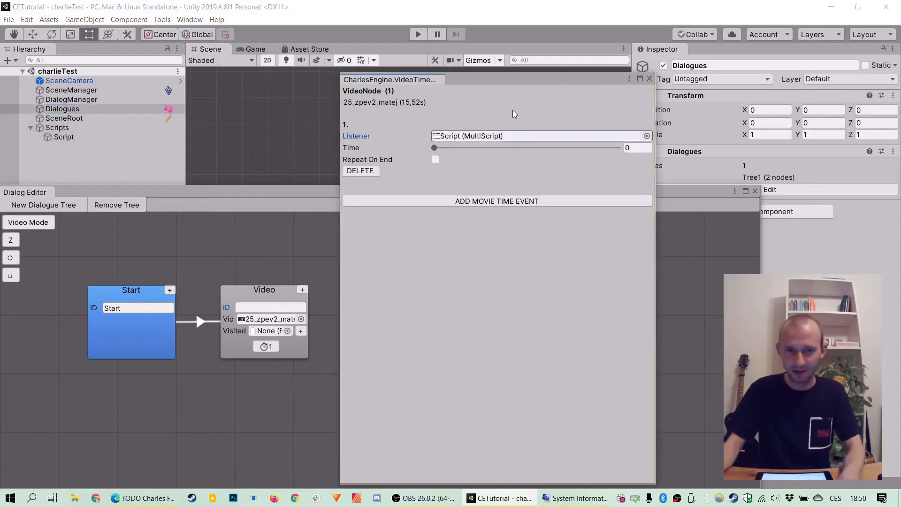
{"action": "left_click", "coordinate": [497, 200]}
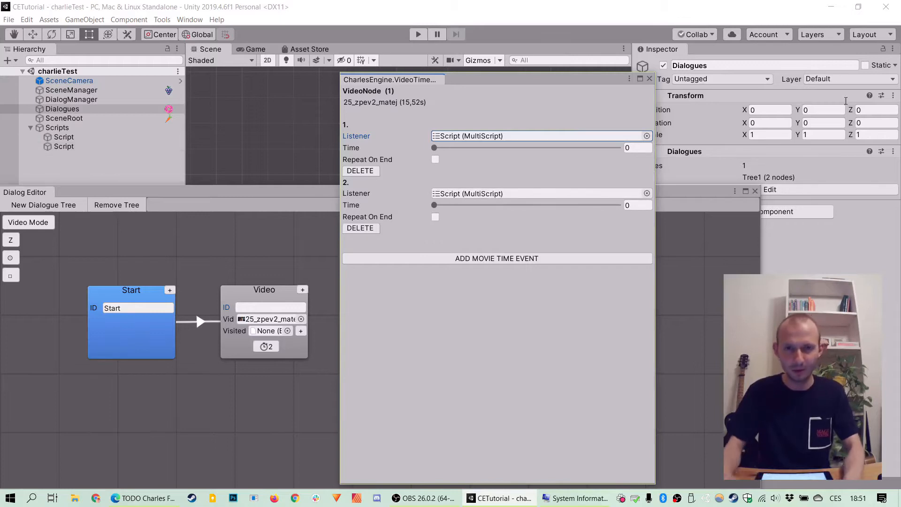
{"action": "mouse_move", "coordinate": [649, 80]}
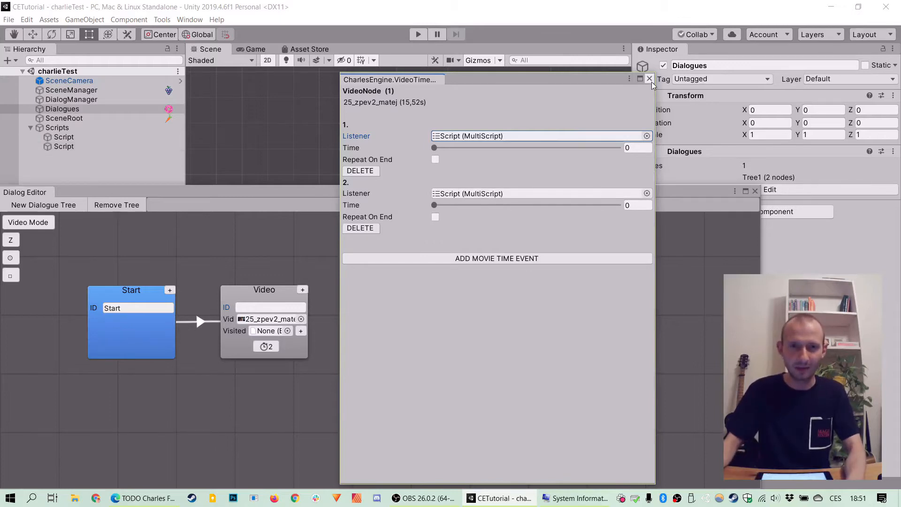
{"action": "left_click", "coordinate": [649, 78]}
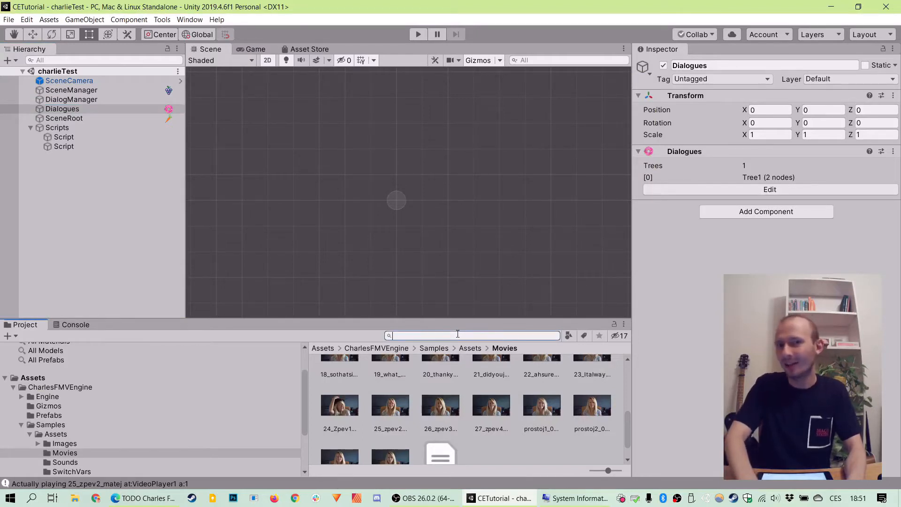
Add the 'dog' sprite from the Project under SceneRoot and preview it in the Game view.
{"action": "type", "text": "dog"}
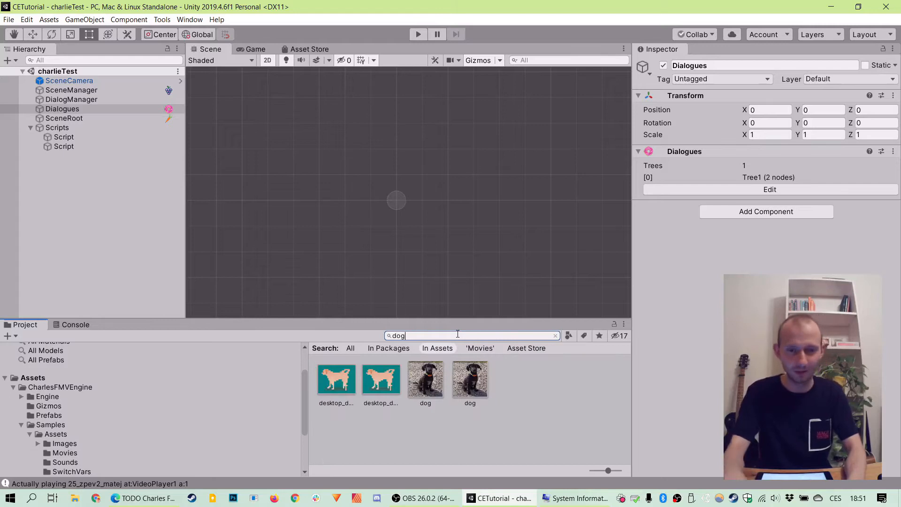
{"action": "left_click", "coordinate": [469, 378]}
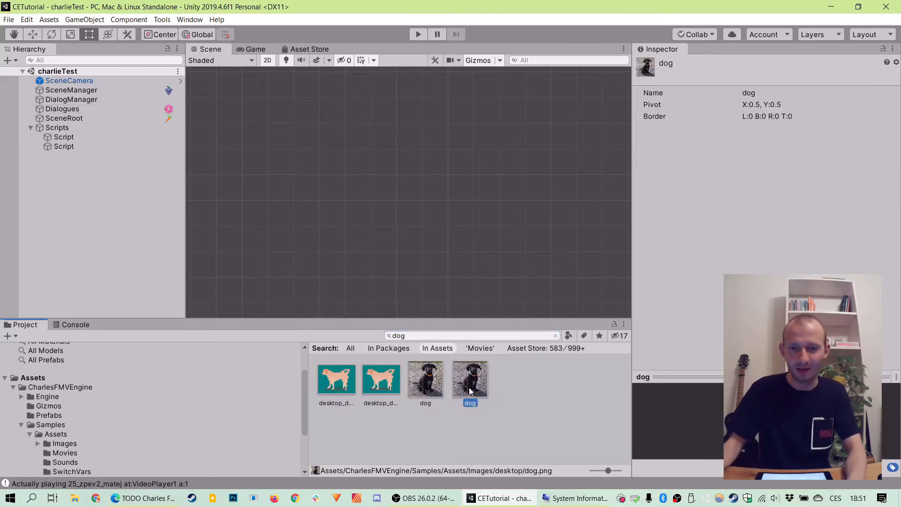
{"action": "mouse_move", "coordinate": [478, 394]}
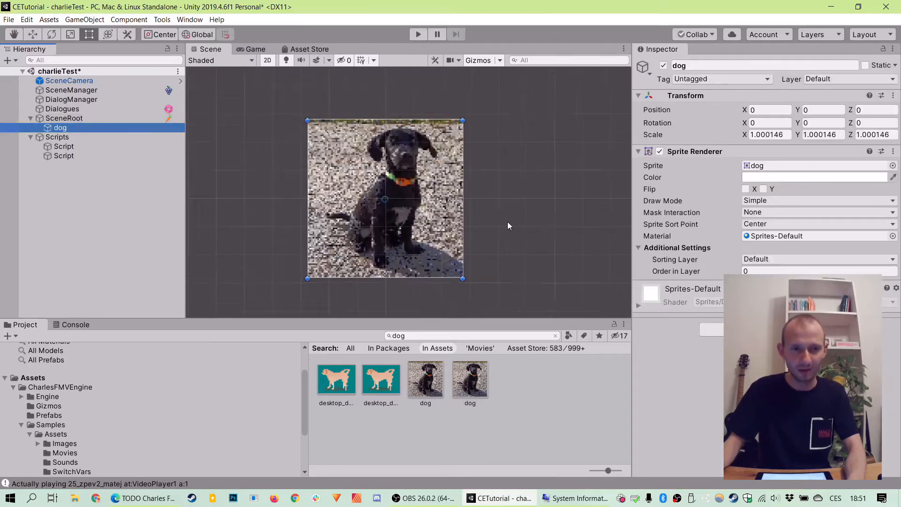
{"action": "left_click", "coordinate": [253, 49]}
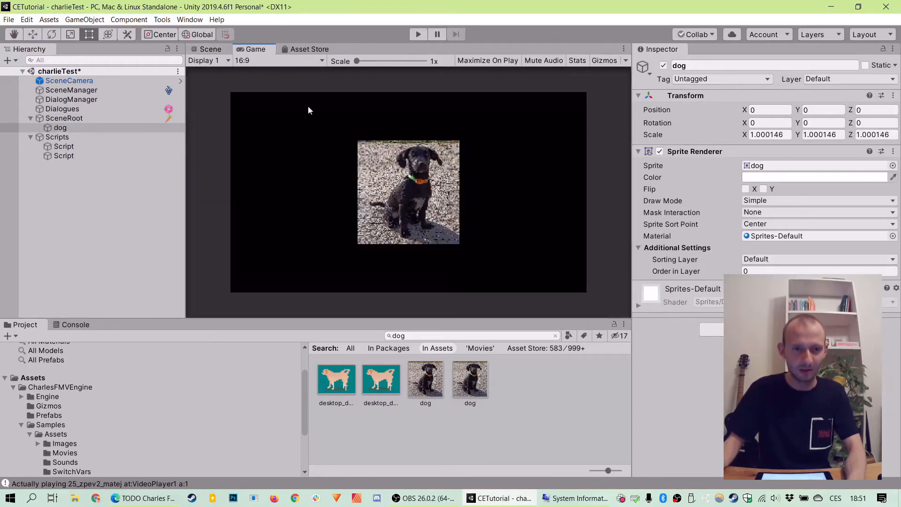
Give the dog CE GameObject, Fade In Tween and Fade Out Tween components with start visibility set.
{"action": "left_click", "coordinate": [208, 48]}
{"action": "type", "text": "fade"}
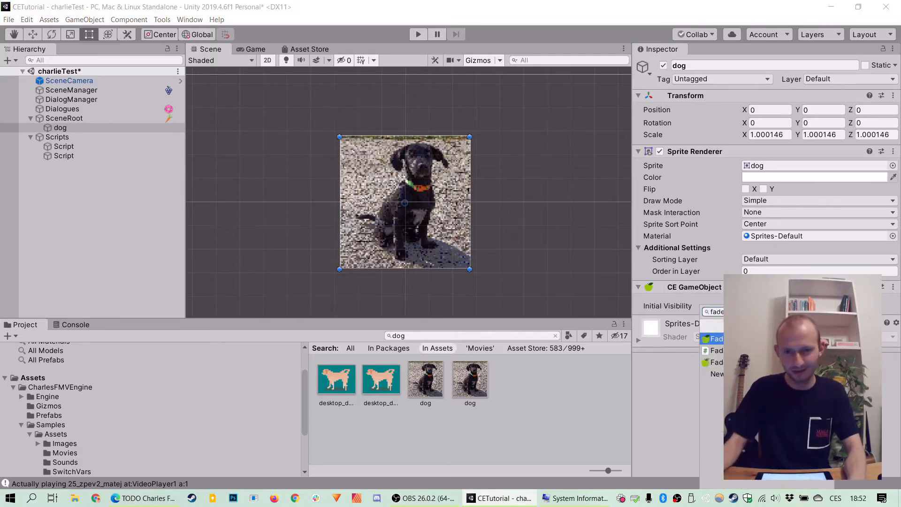
{"action": "left_click", "coordinate": [716, 339]}
{"action": "type", "text": "f"}
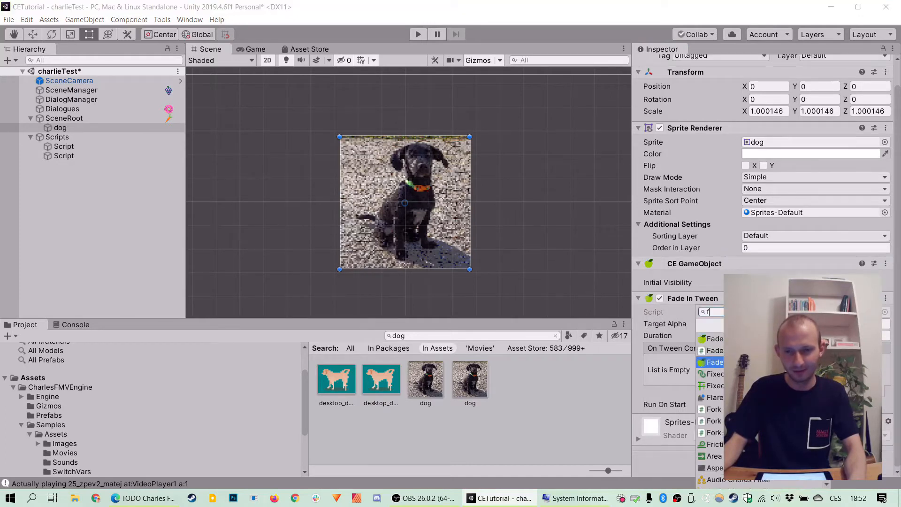
{"action": "left_click", "coordinate": [714, 362]}
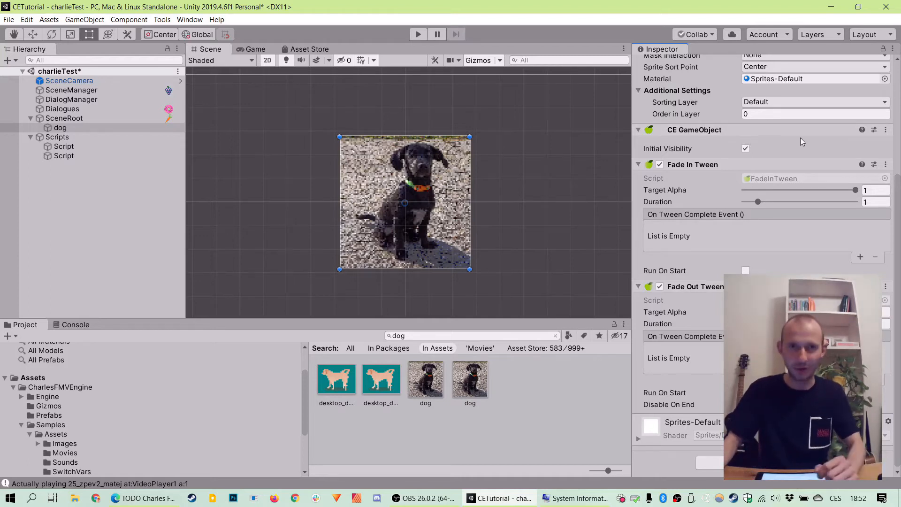
{"action": "left_click", "coordinate": [745, 148]}
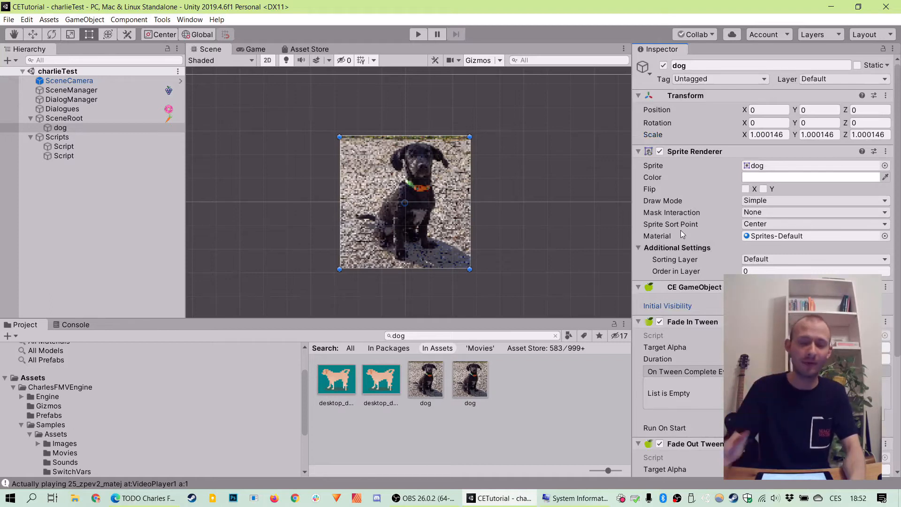
{"action": "mouse_move", "coordinate": [657, 236]}
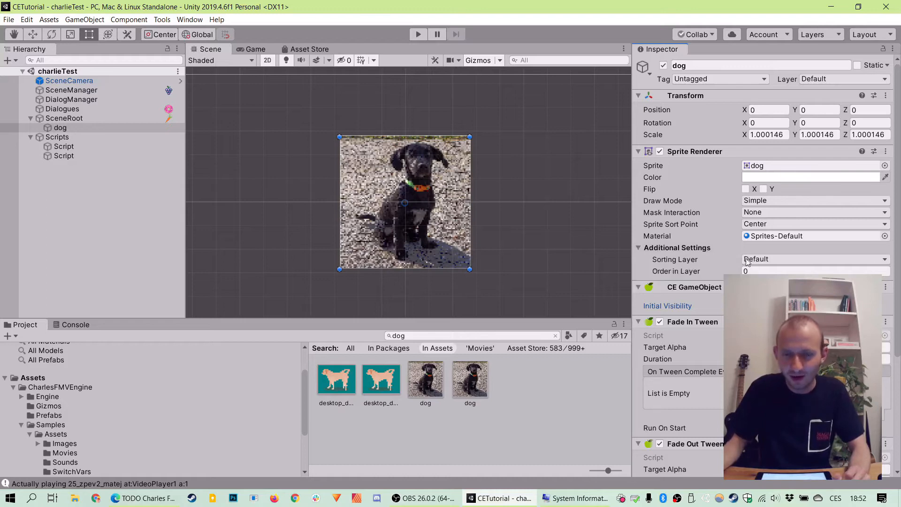
Render the dog sprite on the AboveVideo sorting layer.
{"action": "left_click", "coordinate": [814, 259]}
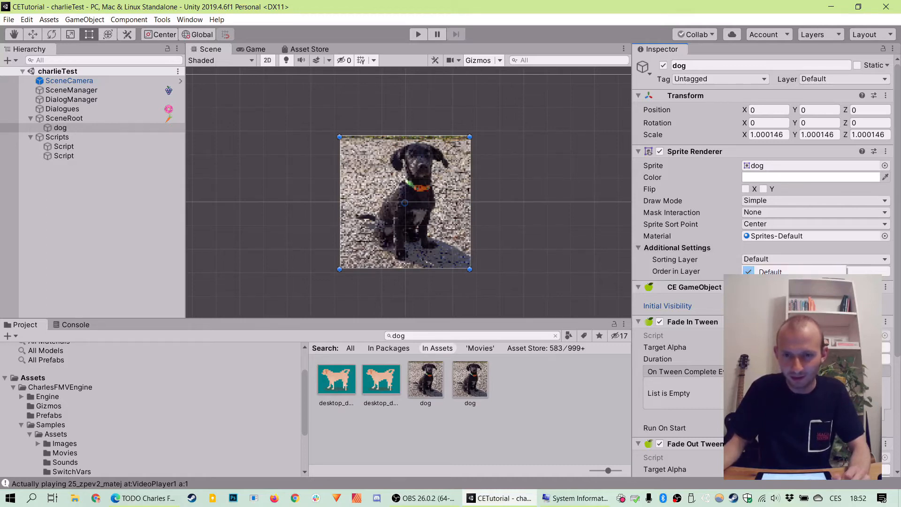
{"action": "left_click", "coordinate": [815, 259]}
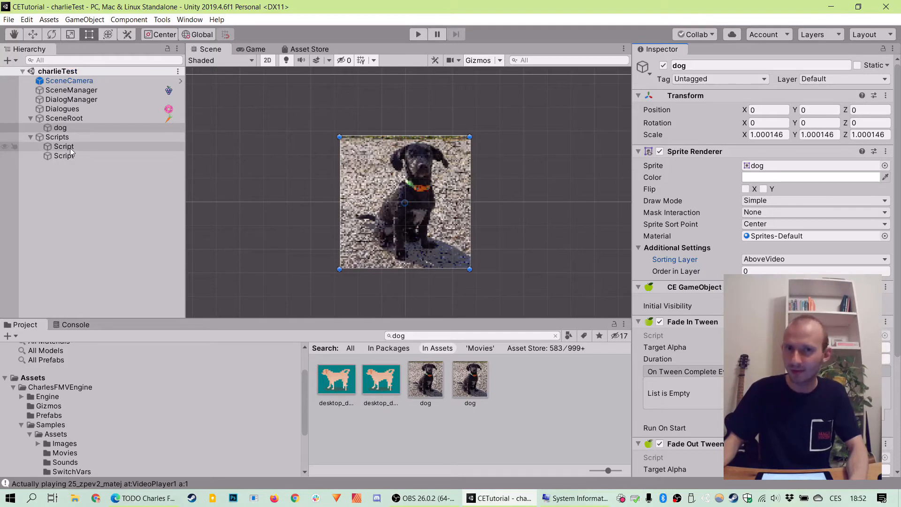
Rename the two script objects under Scripts to ShowDog and HideDog.
{"action": "left_click", "coordinate": [64, 146]}
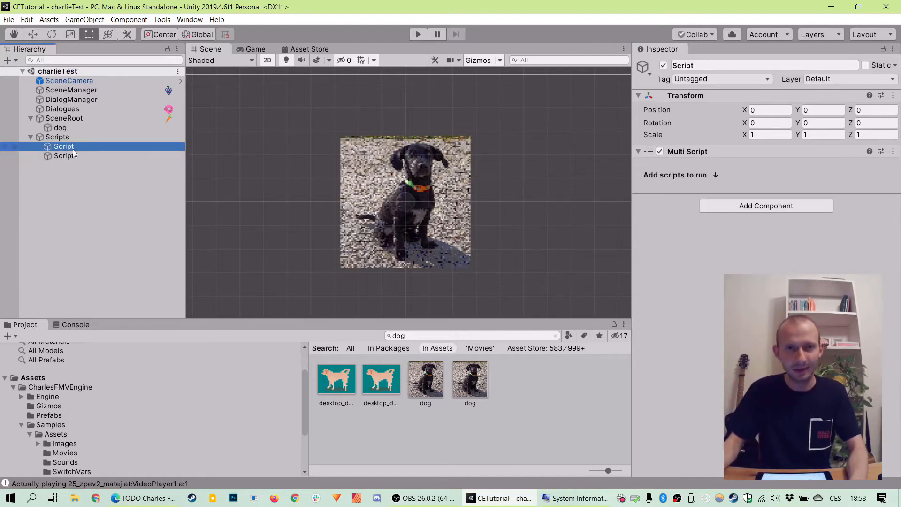
{"action": "right_click", "coordinate": [73, 151]}
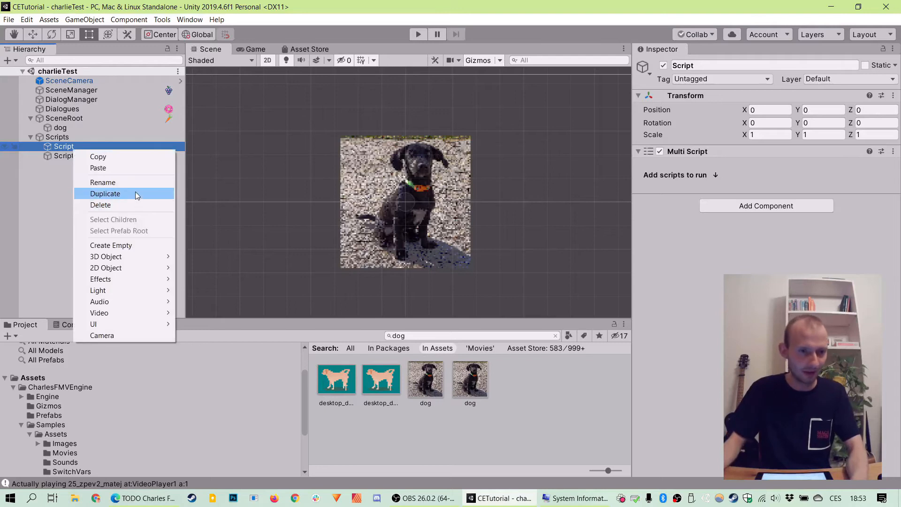
{"action": "left_click", "coordinate": [102, 183]}
{"action": "type", "text": "HideDOg"}
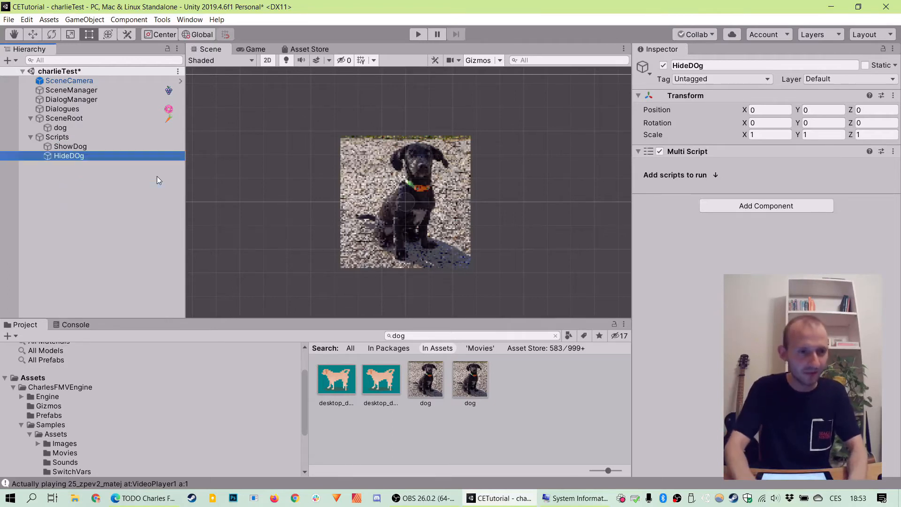
{"action": "left_click", "coordinate": [71, 146]}
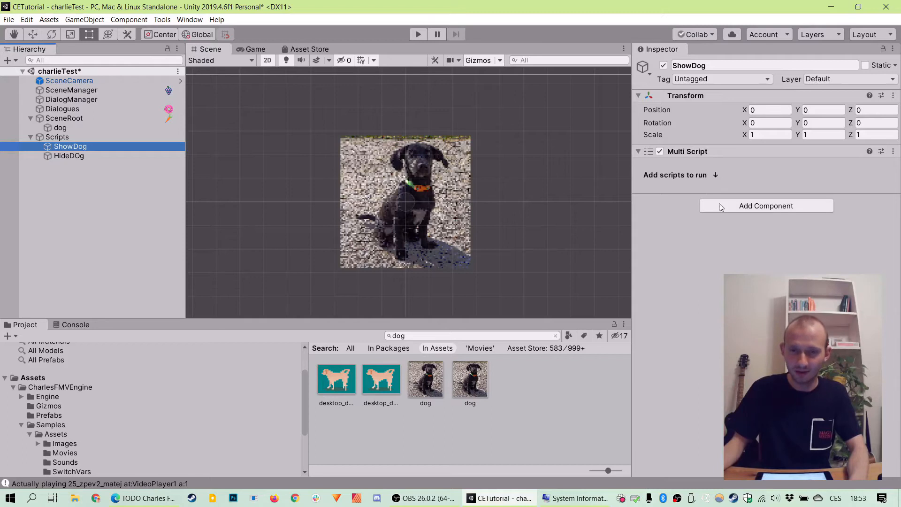
Give ShowDog a SimpleScript event targeting dog that calls CEGameObject Show().
{"action": "left_click", "coordinate": [766, 206]}
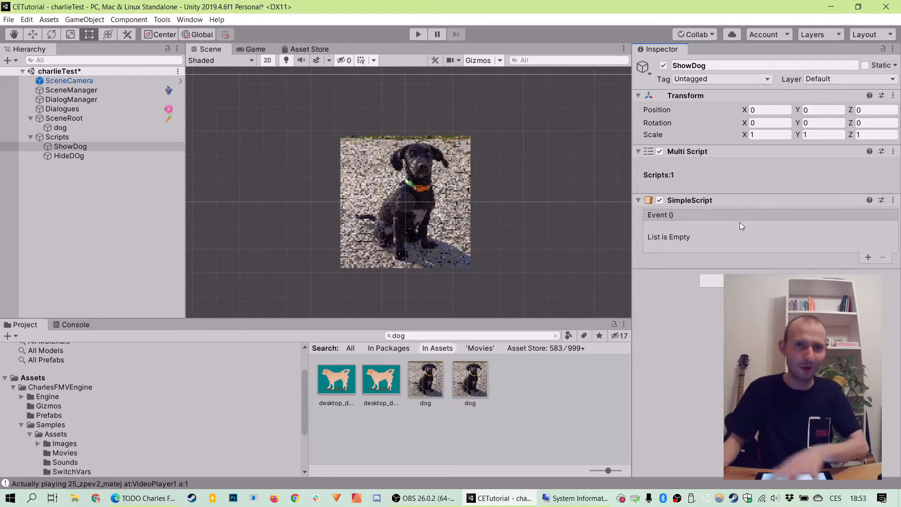
{"action": "left_click", "coordinate": [867, 257]}
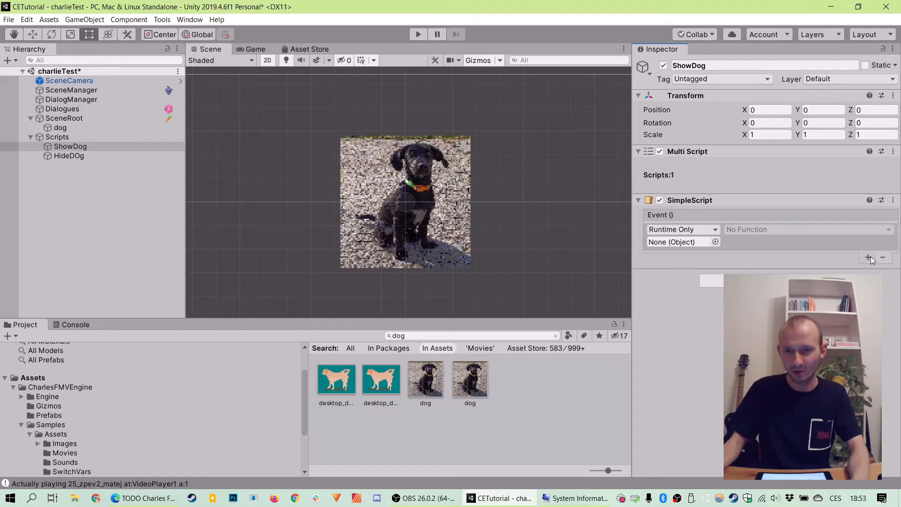
{"action": "left_click", "coordinate": [671, 242]}
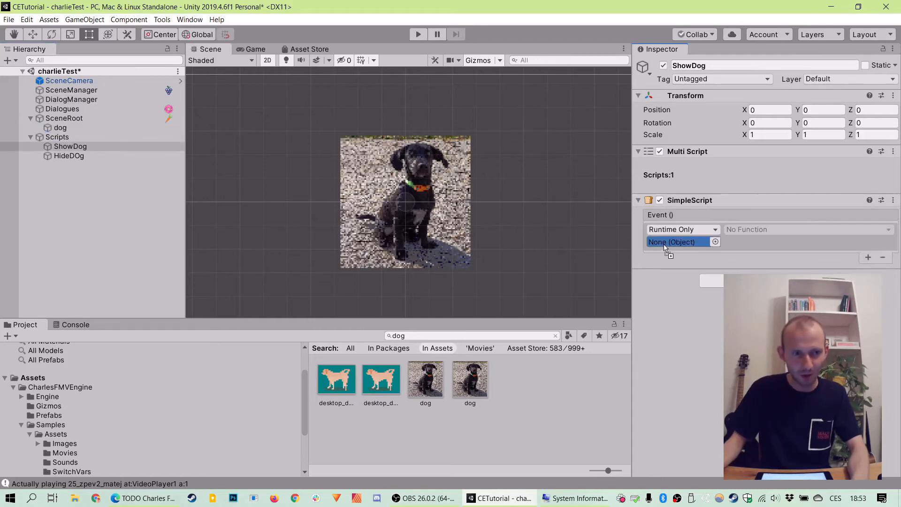
{"action": "left_click", "coordinate": [809, 229]}
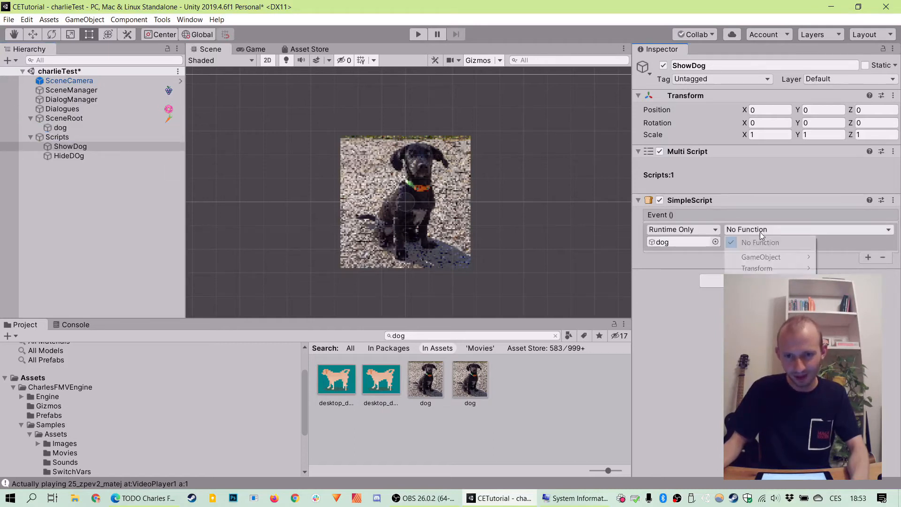
{"action": "left_click", "coordinate": [756, 269]}
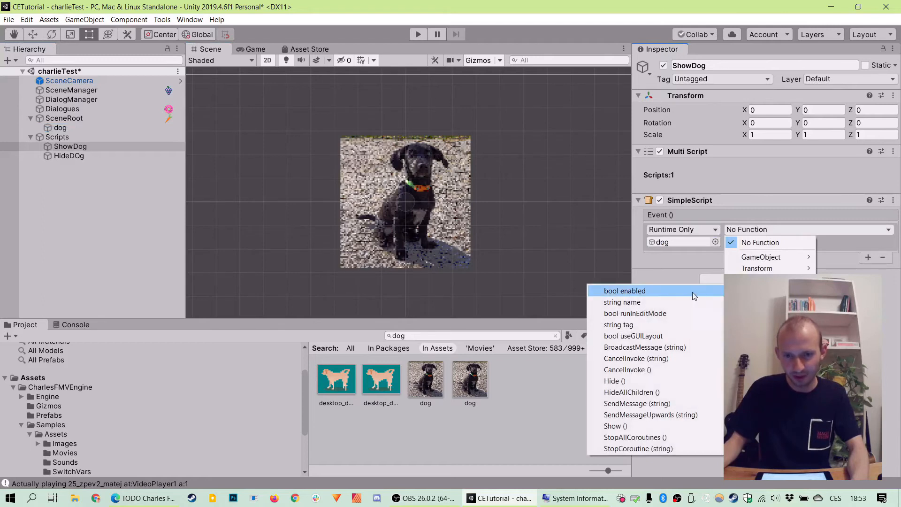
{"action": "left_click", "coordinate": [615, 426]}
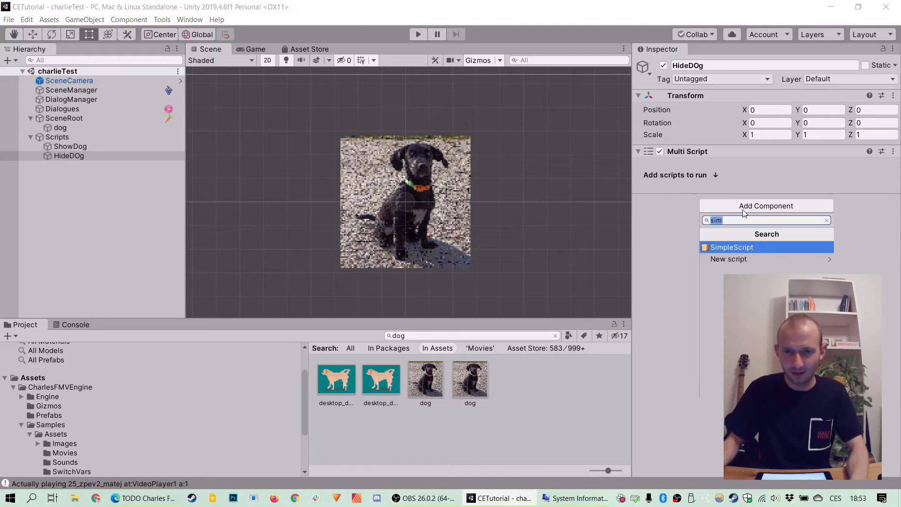
Give HideDog a SimpleScript event targeting dog that calls CEGameObject Hide(), then select Dialogues.
{"action": "left_click", "coordinate": [732, 247]}
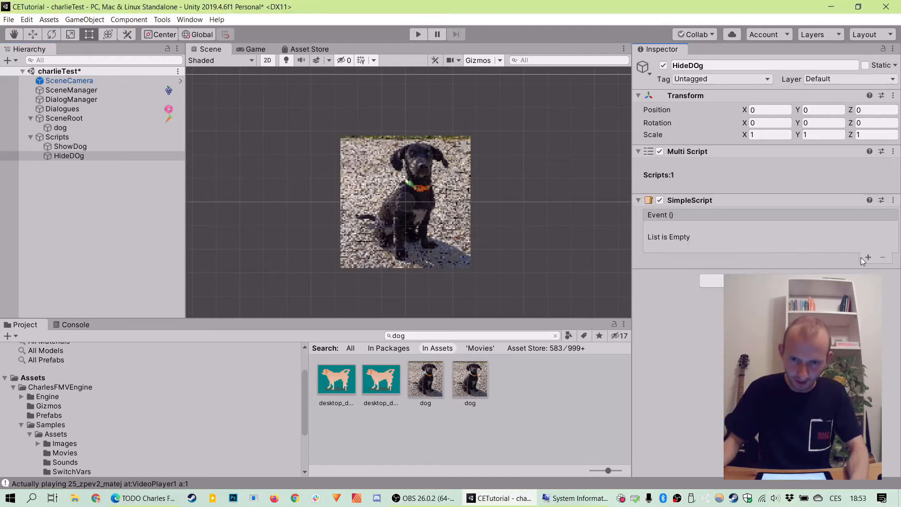
{"action": "left_click", "coordinate": [868, 256]}
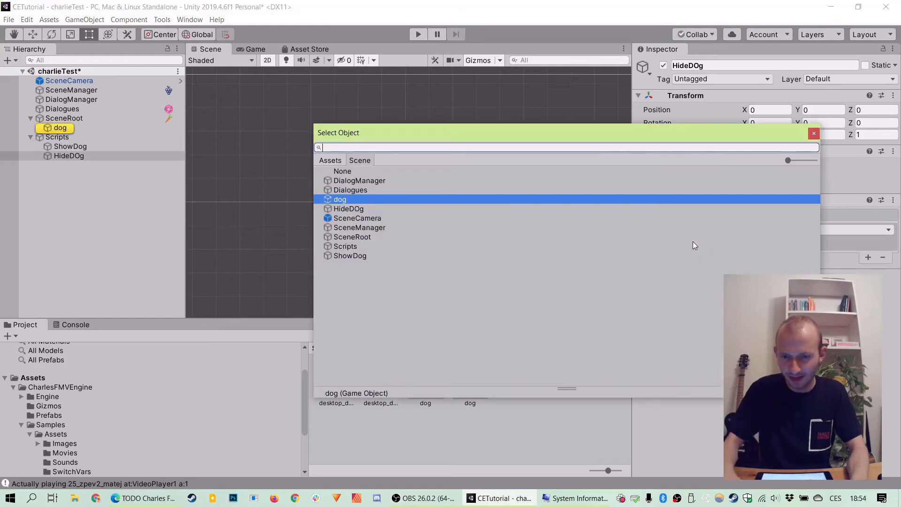
{"action": "mouse_move", "coordinate": [409, 341]}
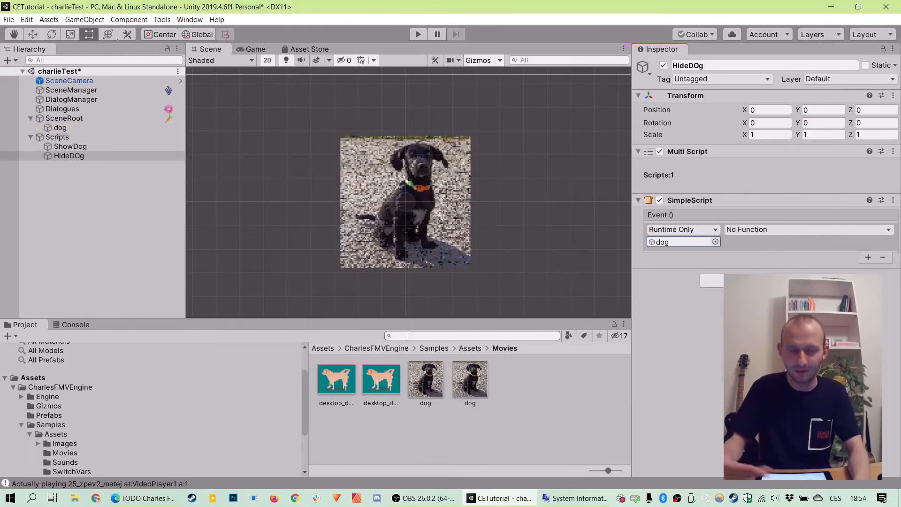
{"action": "left_click", "coordinate": [809, 229]}
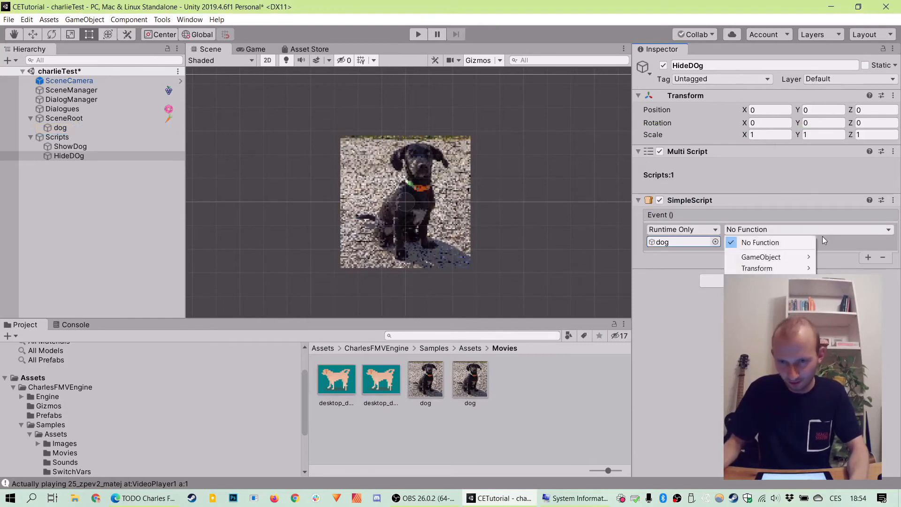
{"action": "mouse_move", "coordinate": [760, 256]}
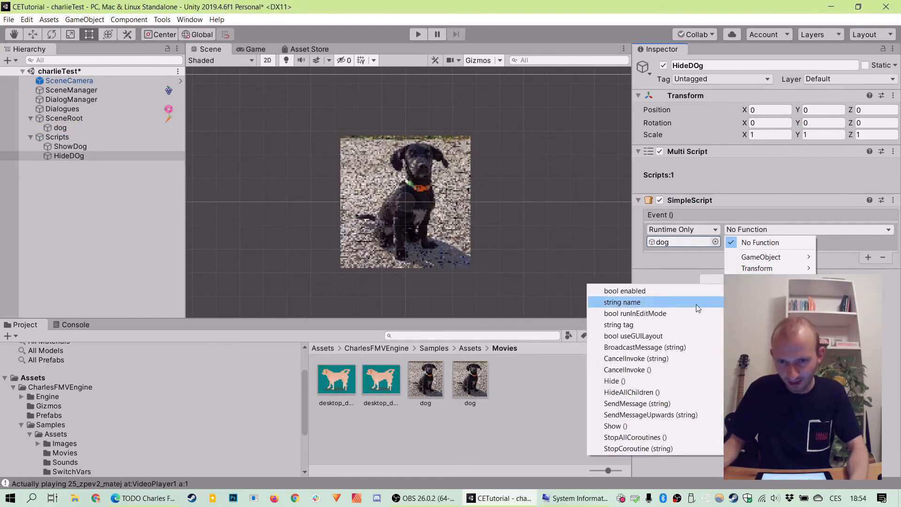
{"action": "left_click", "coordinate": [614, 381]}
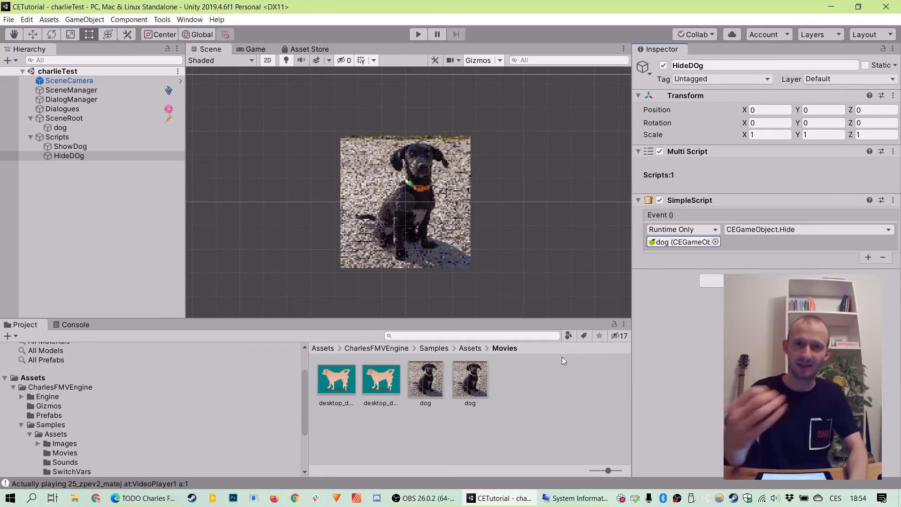
{"action": "left_click", "coordinate": [61, 109]}
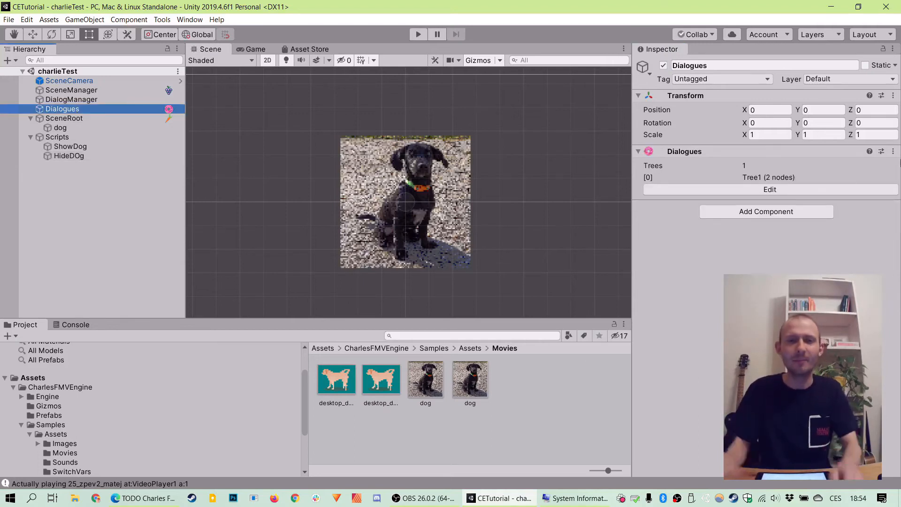
Set the Video node's time events: ShowDog at 1 second, HideDog at 3 seconds with Repeat On End.
{"action": "left_click", "coordinate": [770, 189]}
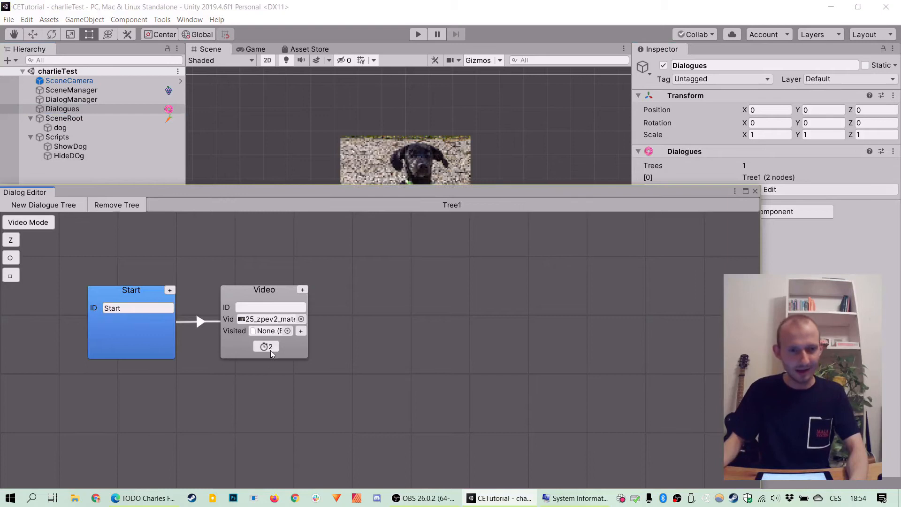
{"action": "left_click", "coordinate": [264, 346]}
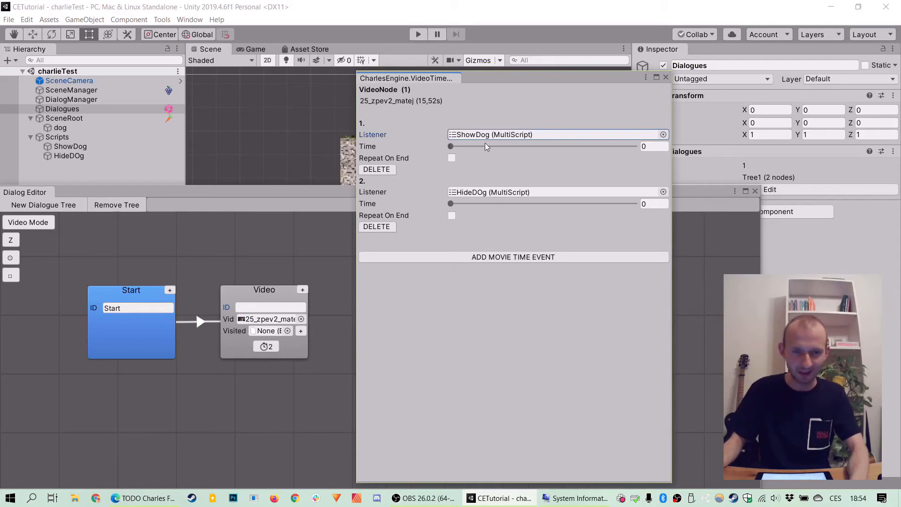
{"action": "left_click", "coordinate": [654, 146]}
{"action": "type", "text": "1"}
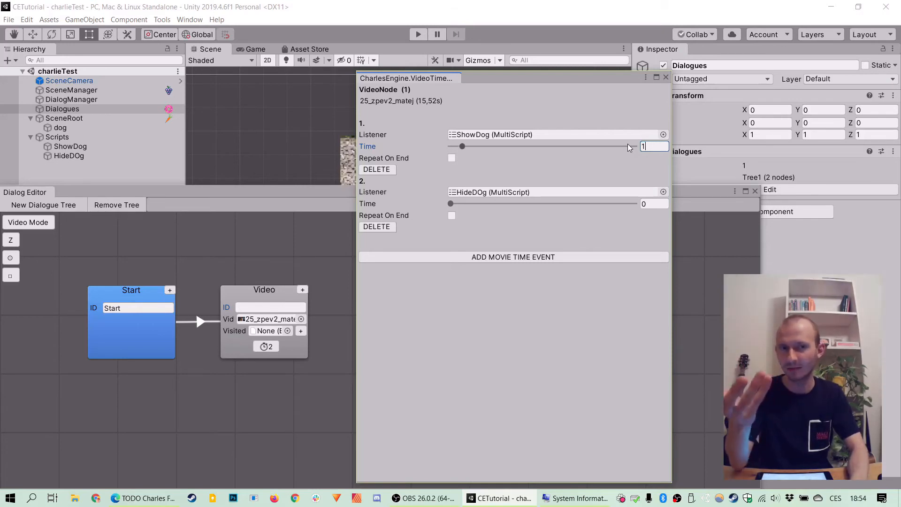
{"action": "mouse_move", "coordinate": [624, 173]}
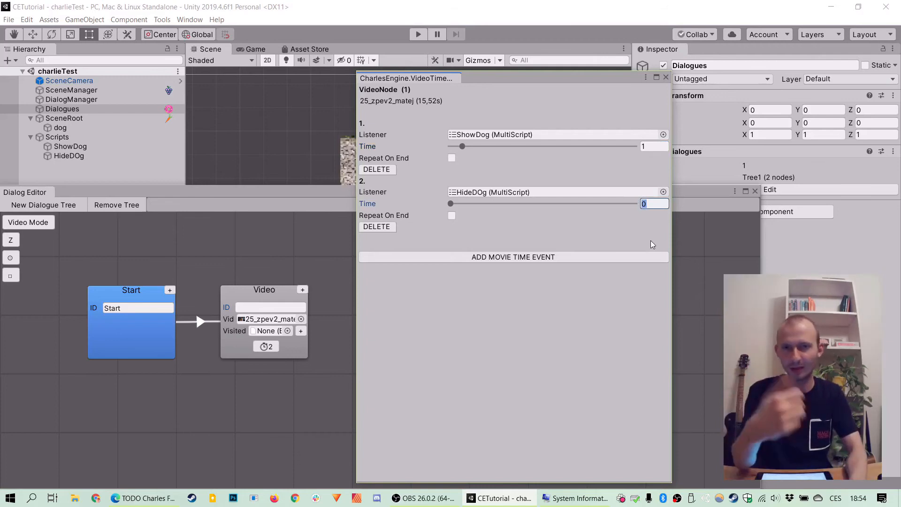
{"action": "type", "text": "2"}
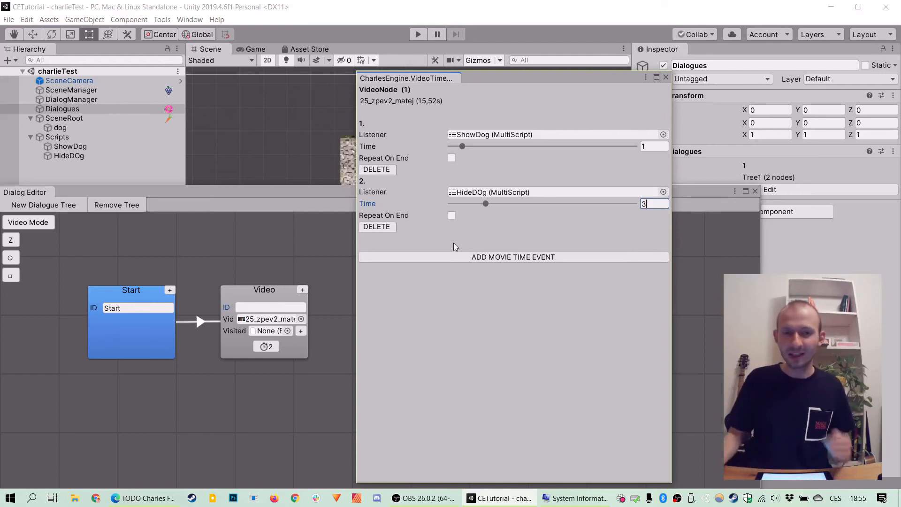
{"action": "left_click", "coordinate": [451, 216]}
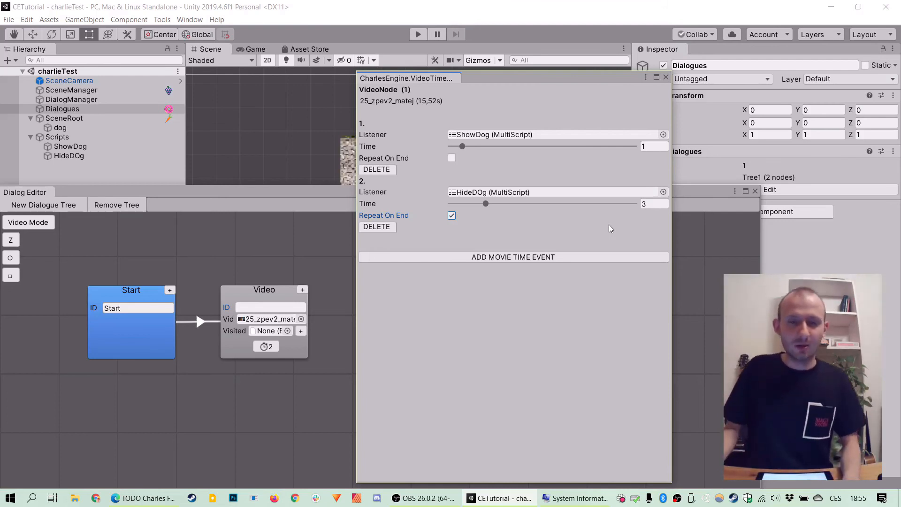
{"action": "mouse_move", "coordinate": [590, 204]}
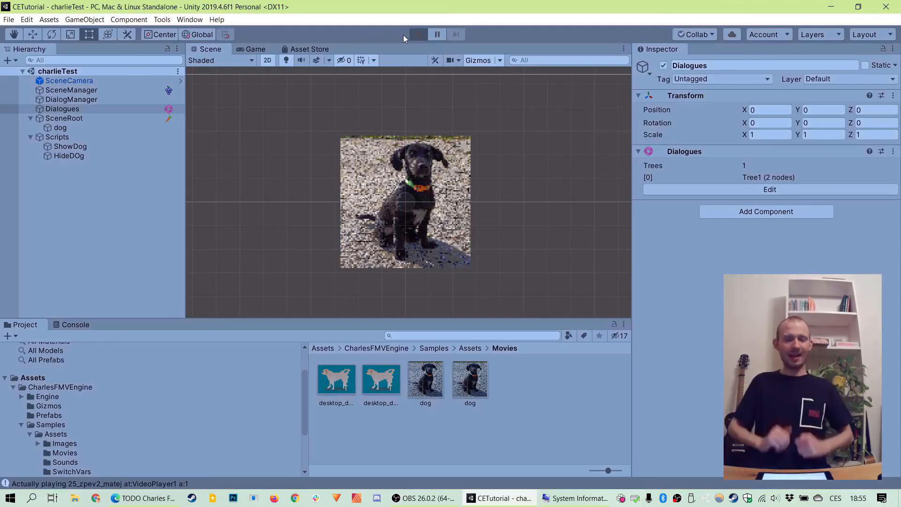
{"action": "left_click", "coordinate": [417, 34]}
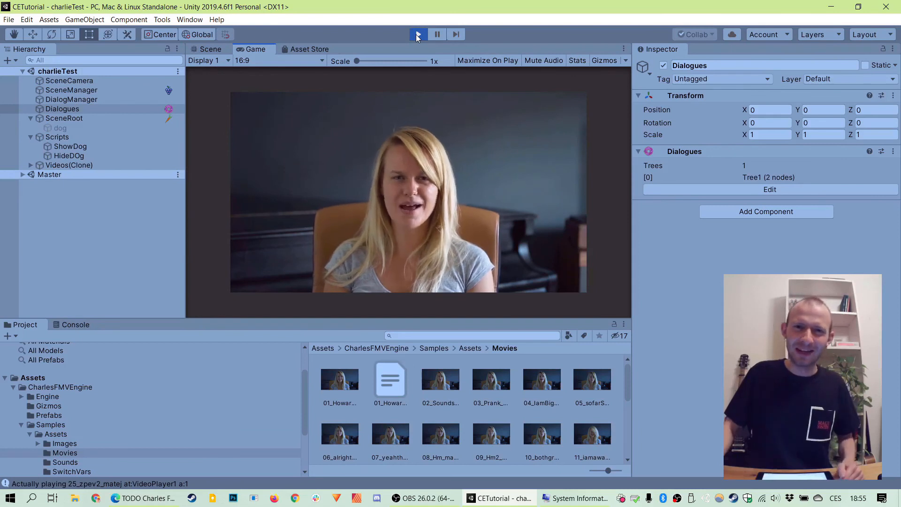
{"action": "left_click", "coordinate": [418, 34]}
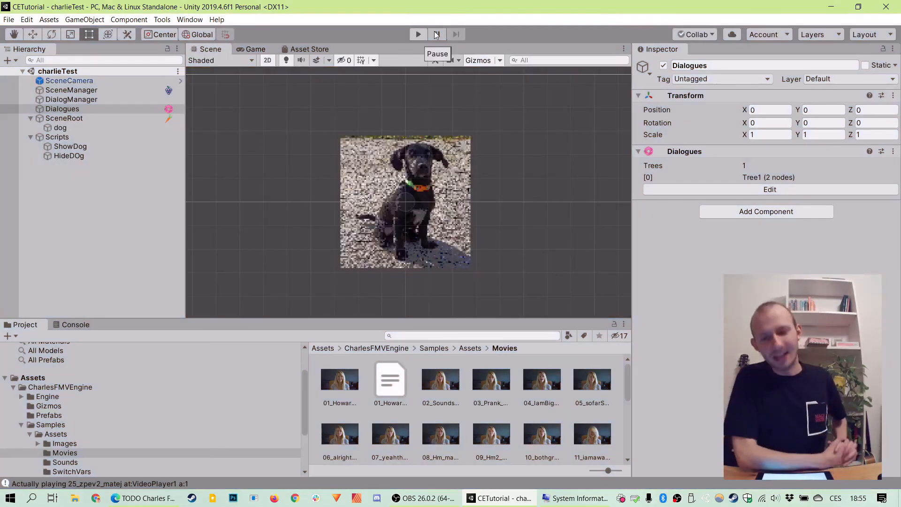